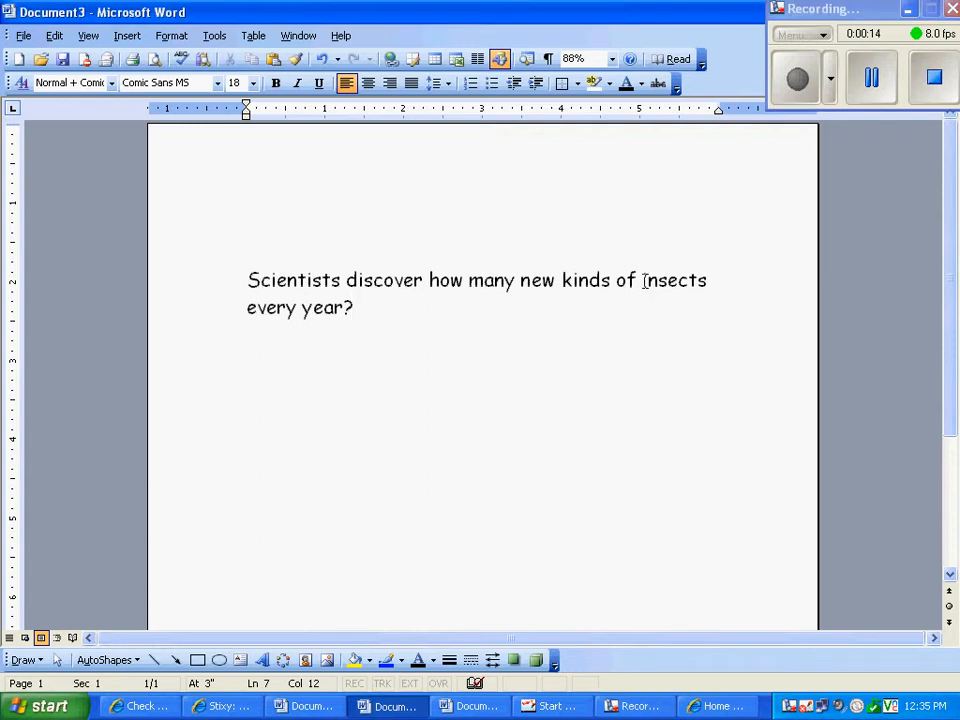
- Underline 'insects' in the question and open World Book Student's Insect article
{"action": "double_click", "coordinate": [672, 280]}
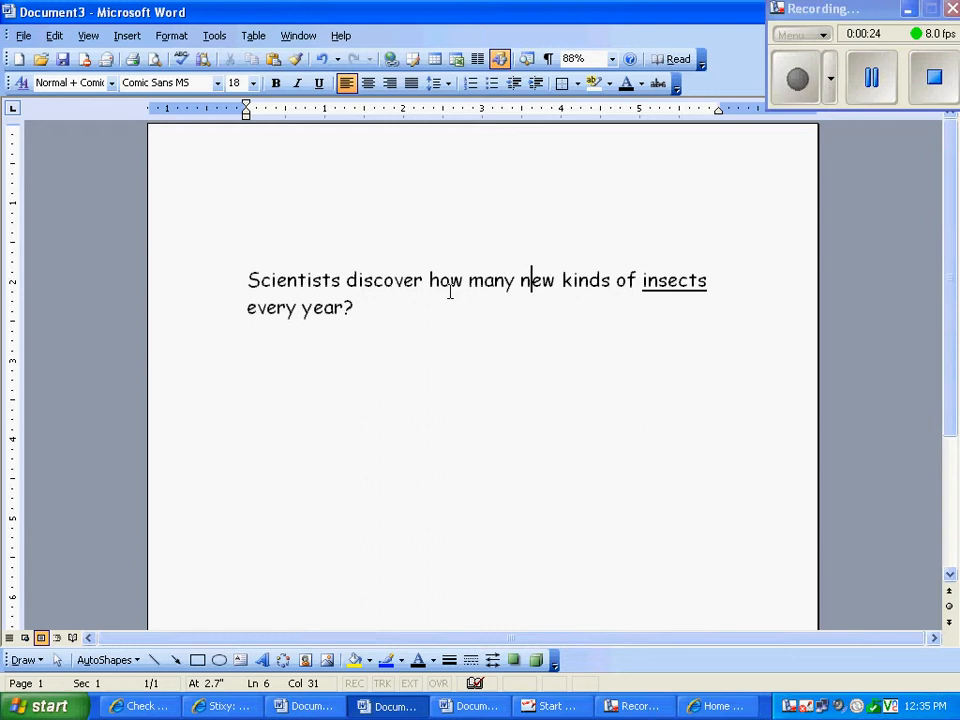
{"action": "mouse_move", "coordinate": [465, 294]}
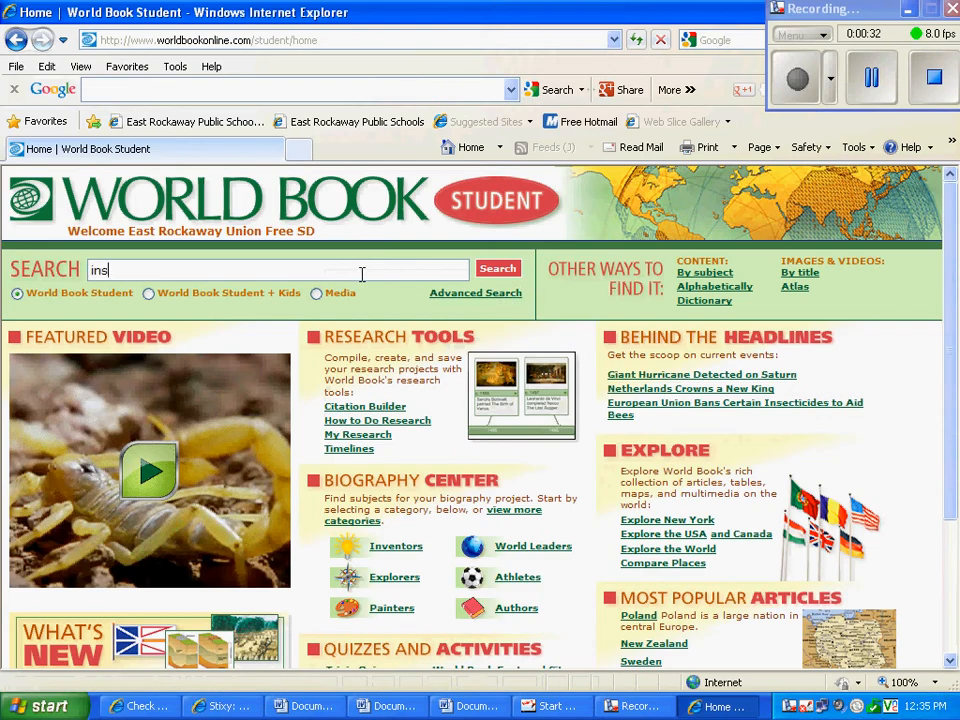
{"action": "left_click", "coordinate": [498, 268]}
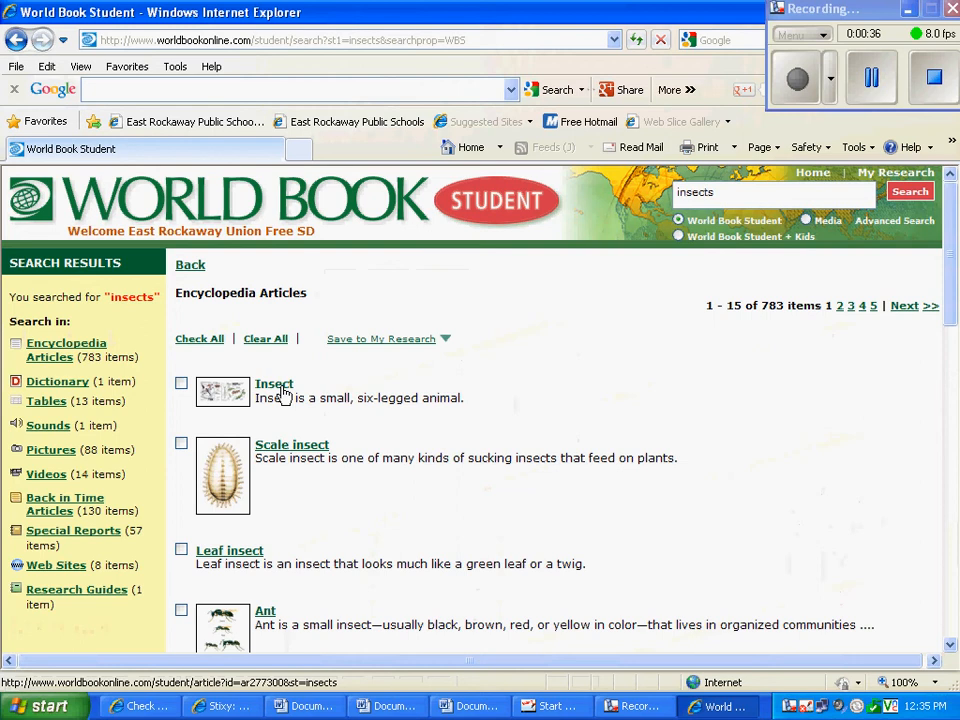
{"action": "left_click", "coordinate": [273, 384]}
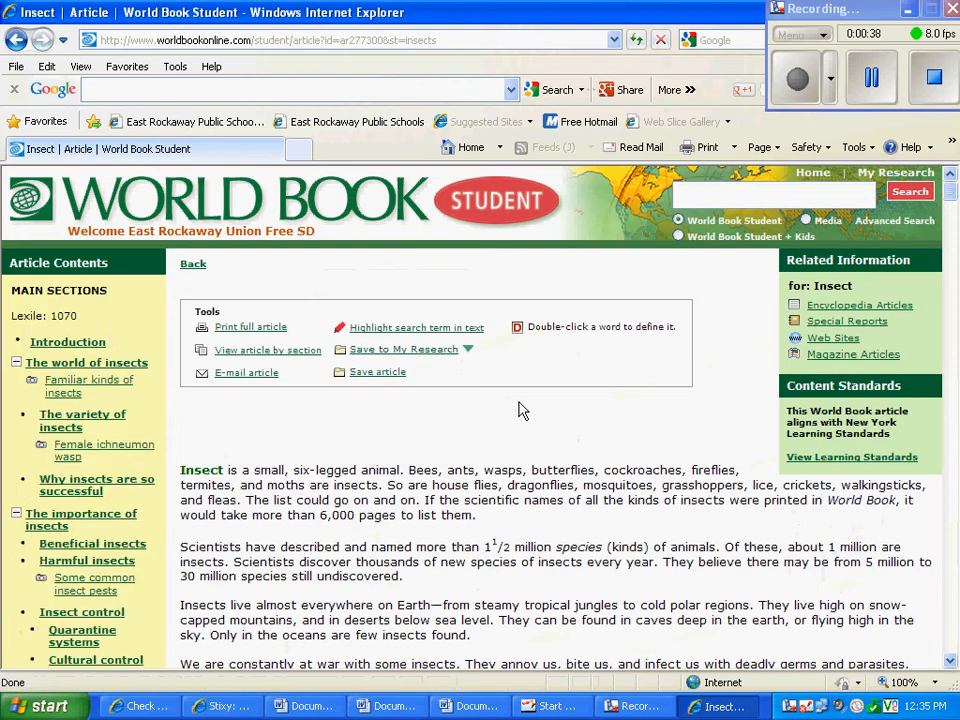
- Highlight 'thousands' in the Insect article's sentence about new species found each year
{"action": "scroll", "scroll_direction": "down", "scroll_amount": 3}
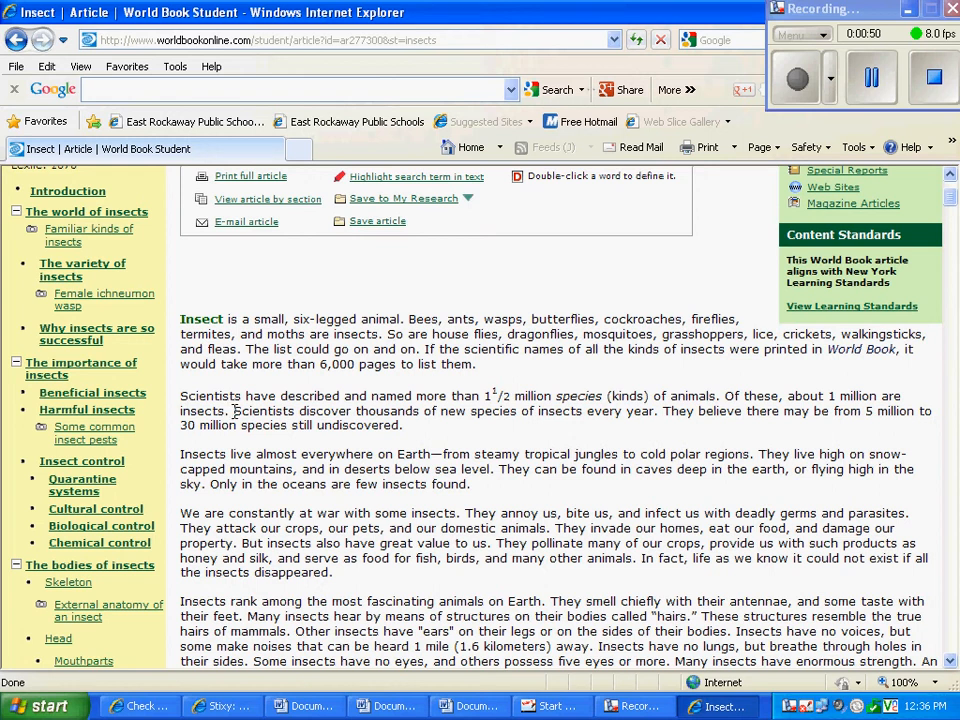
{"action": "double_click", "coordinate": [395, 411]}
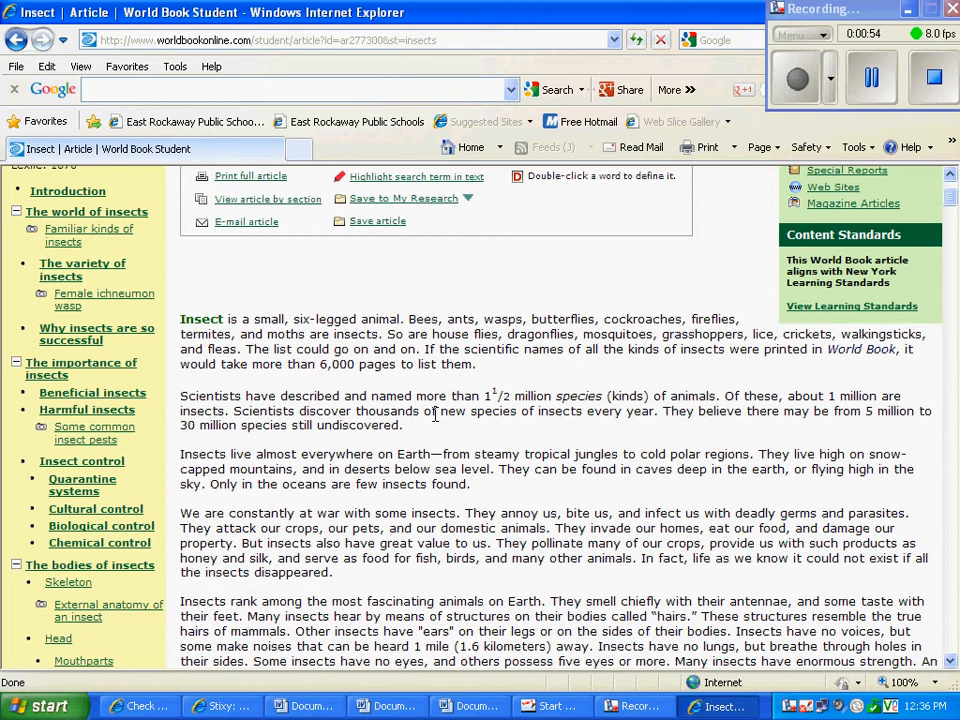
{"action": "double_click", "coordinate": [387, 411]}
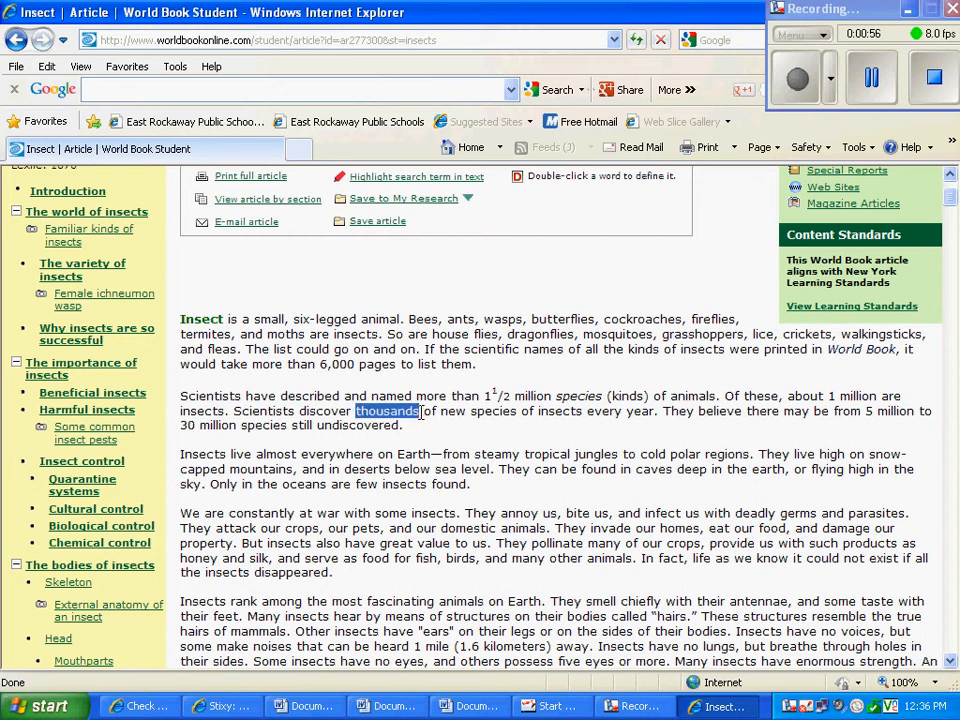